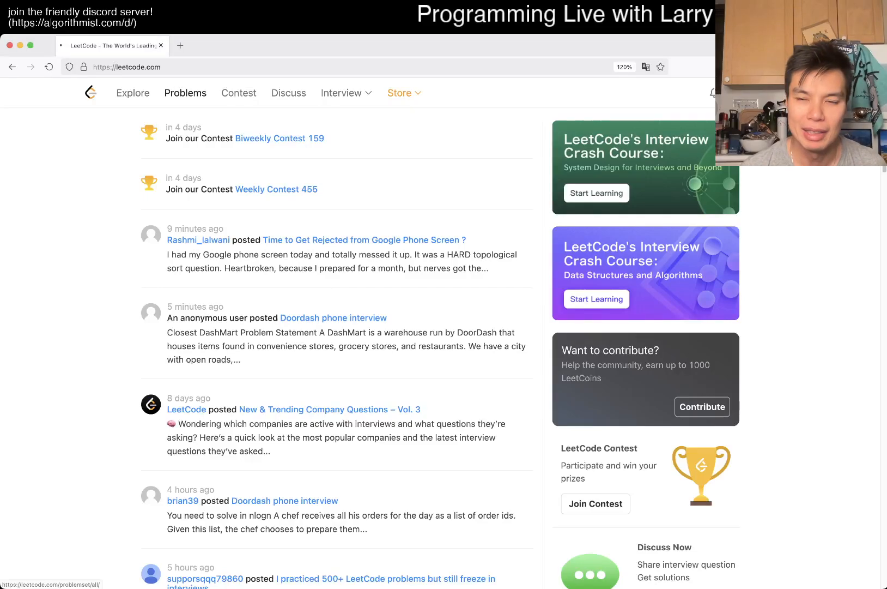
# Open daily problem 2966, Divide Array Into Arrays With Max Difference, from the Problems list
pyautogui.click(47, 67)
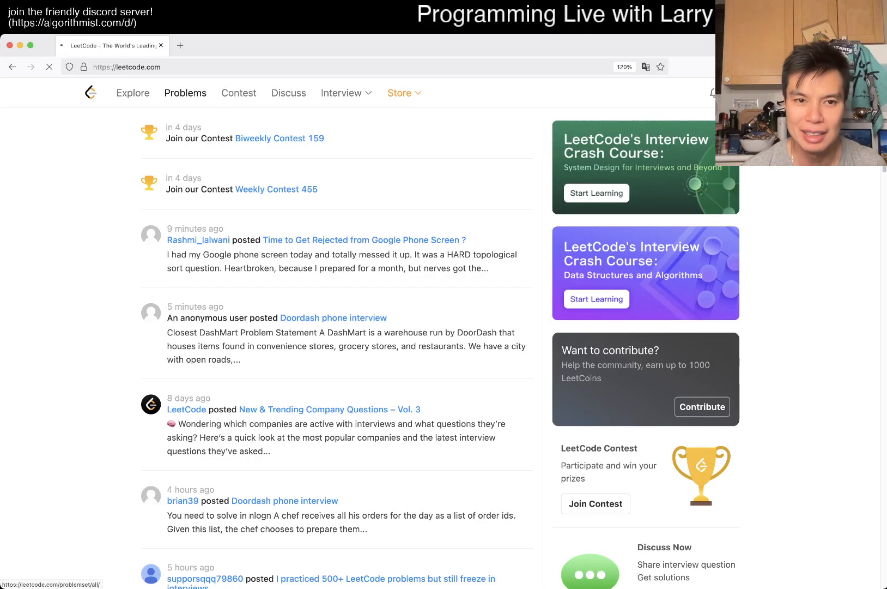
pyautogui.click(185, 93)
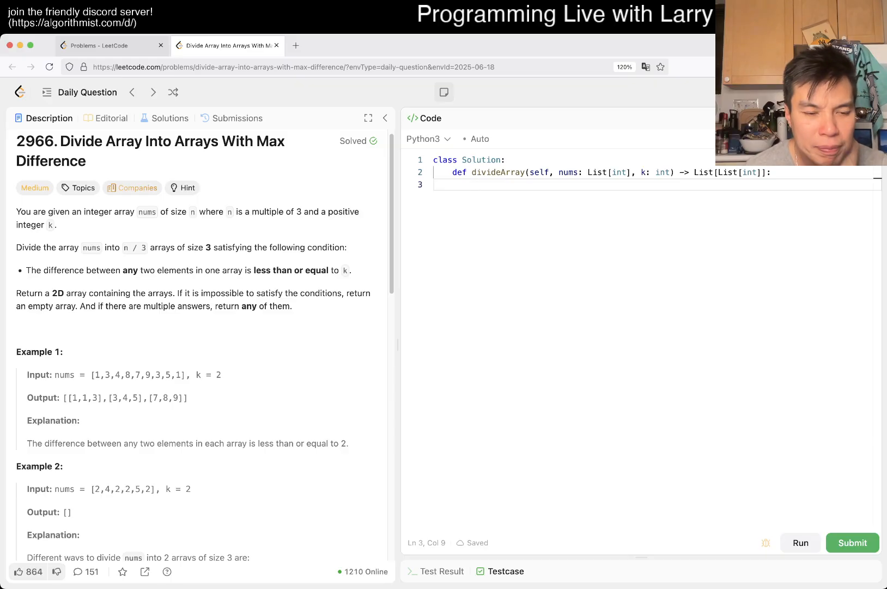
# Add a docstring in divideArray with scratch notes k = 2 and 1 3
pyautogui.scroll(-3)
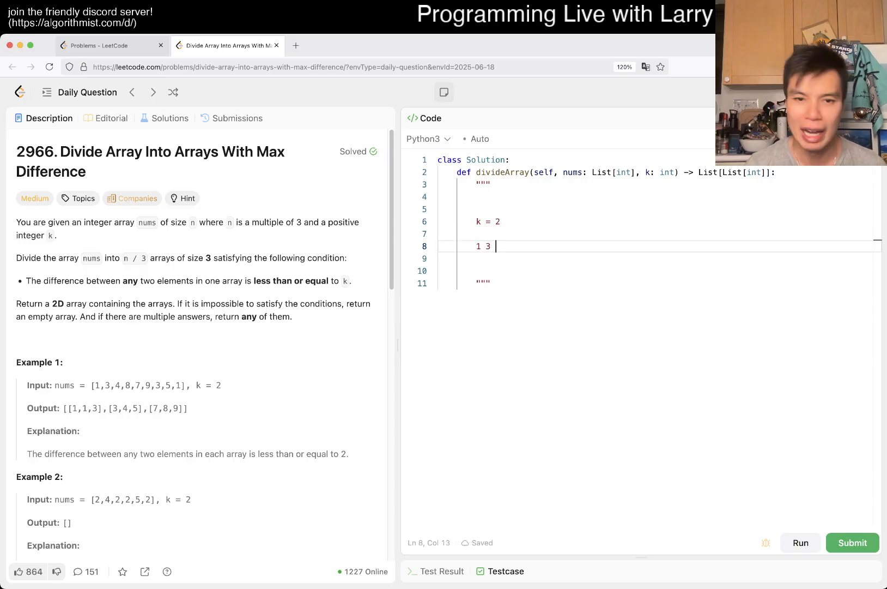
# Extend the note sequence to 1 3 5 and add blank lines below it
pyautogui.write('5')
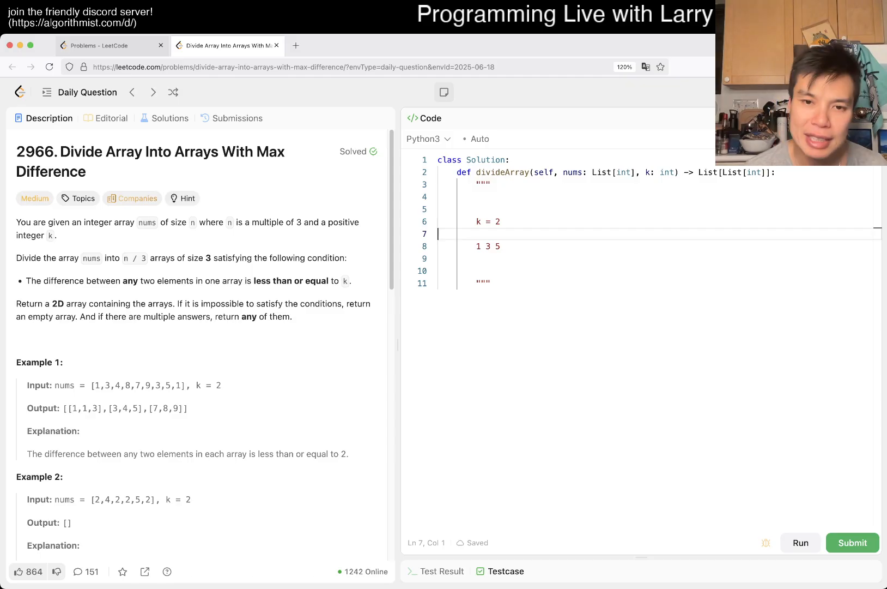
pyautogui.moveTo(483, 245); pyautogui.dragTo(500, 246)
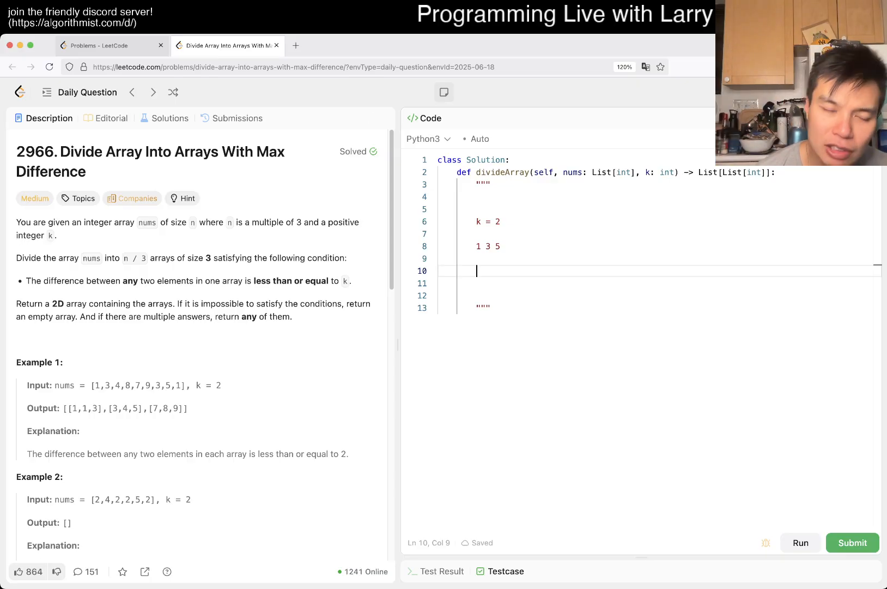
# Reread the 'any' condition in the description and delete the blank docstring lines
pyautogui.doubleClick(128, 280)
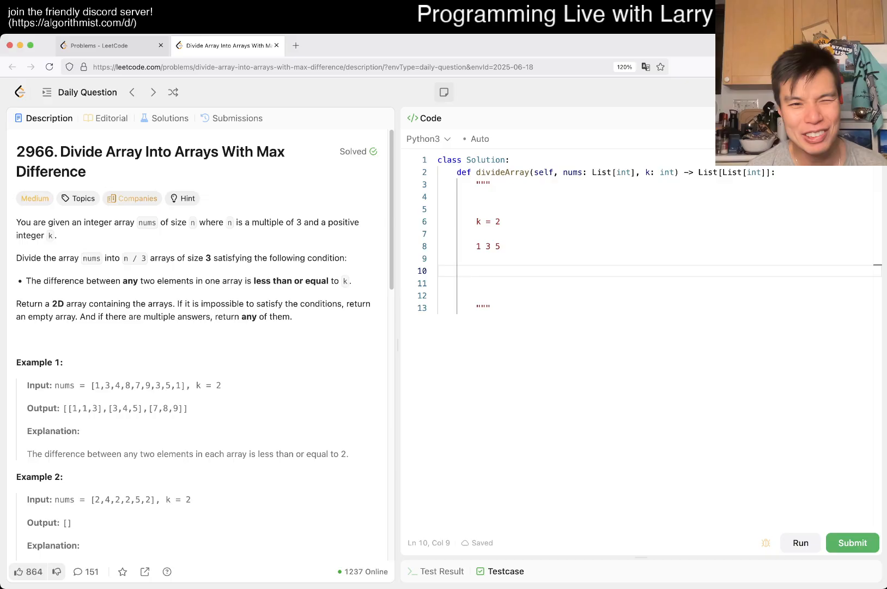
pyautogui.moveTo(368, 117)
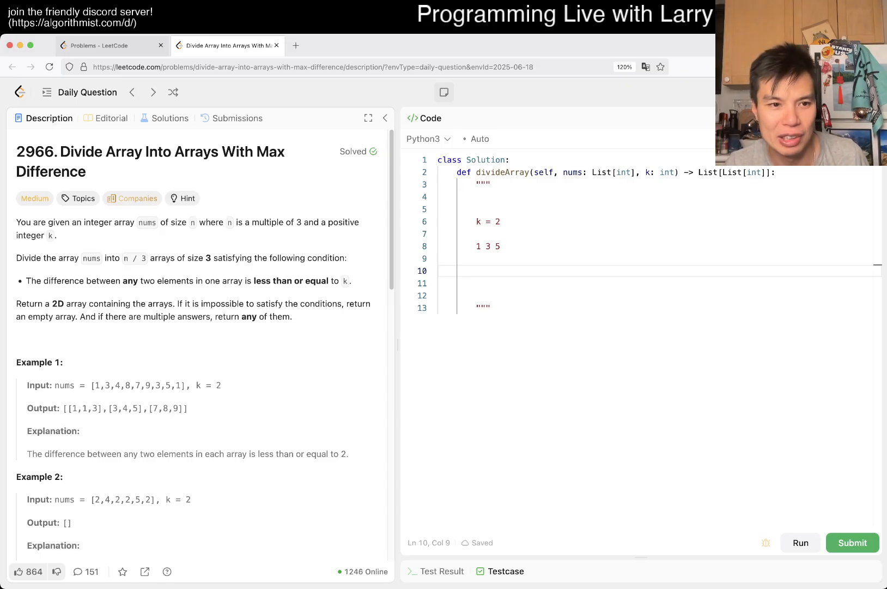
pyautogui.doubleClick(128, 281)
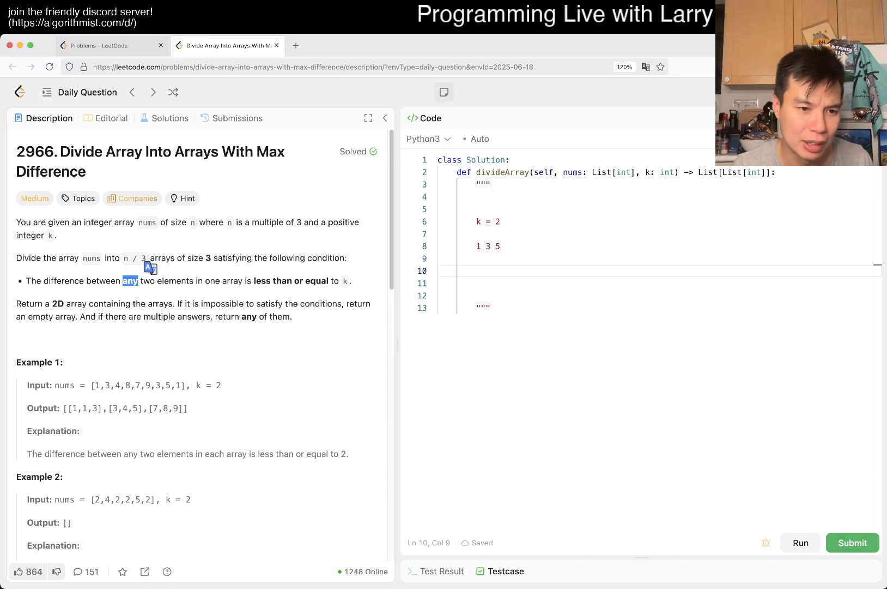
pyautogui.scroll(-3)
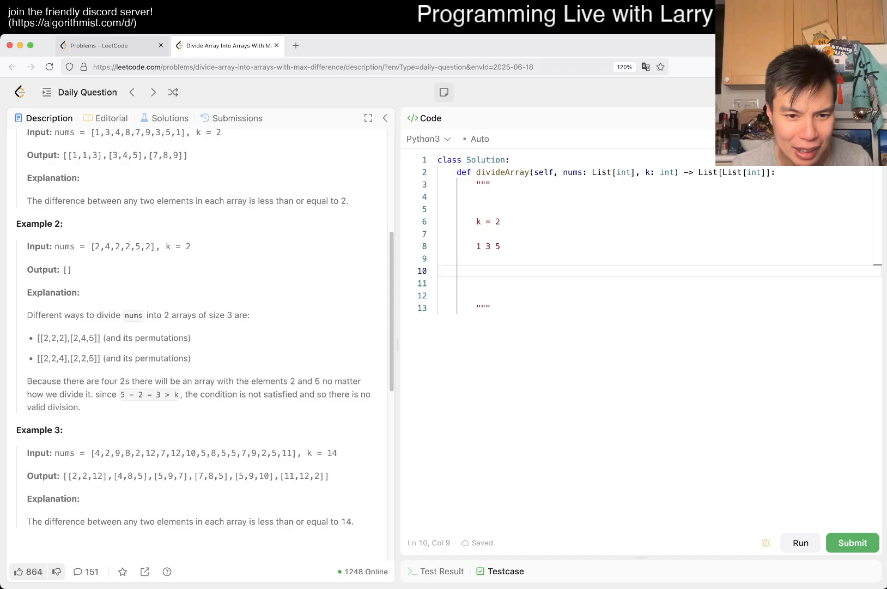
pyautogui.moveTo(290, 476); pyautogui.dragTo(324, 475)
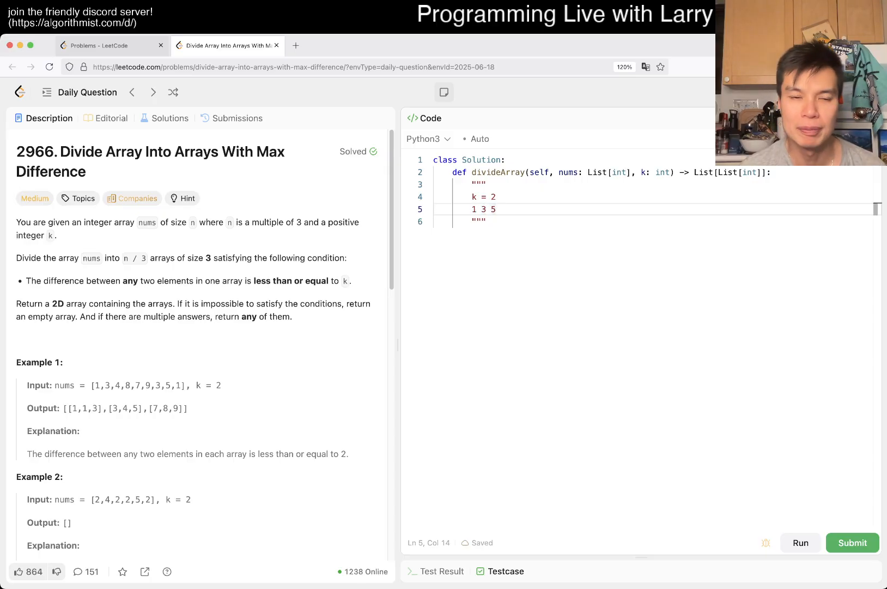
pyautogui.press('Backspace')
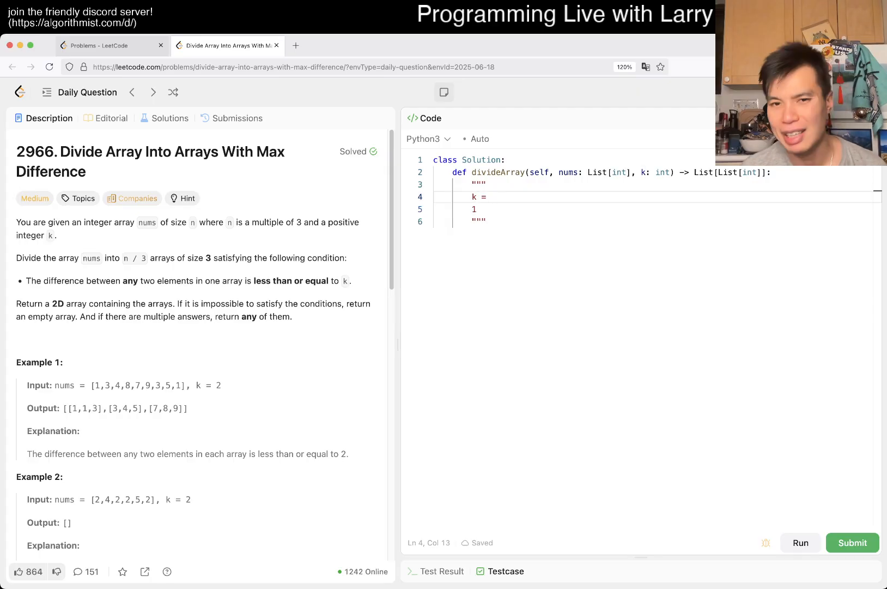
# Write the sequence 1 3 5 7 9 11 in the notes
pyautogui.write('3 5 6')
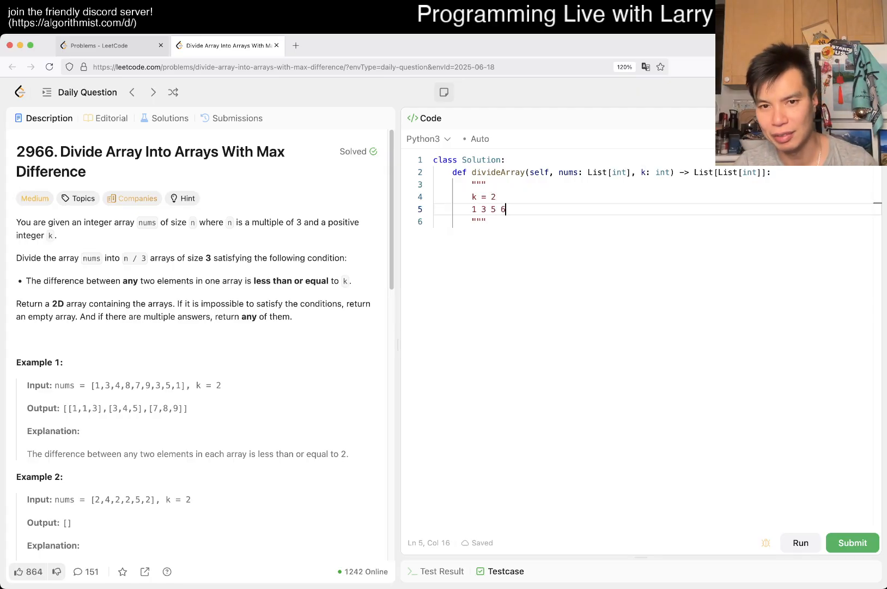
pyautogui.write('7 9')
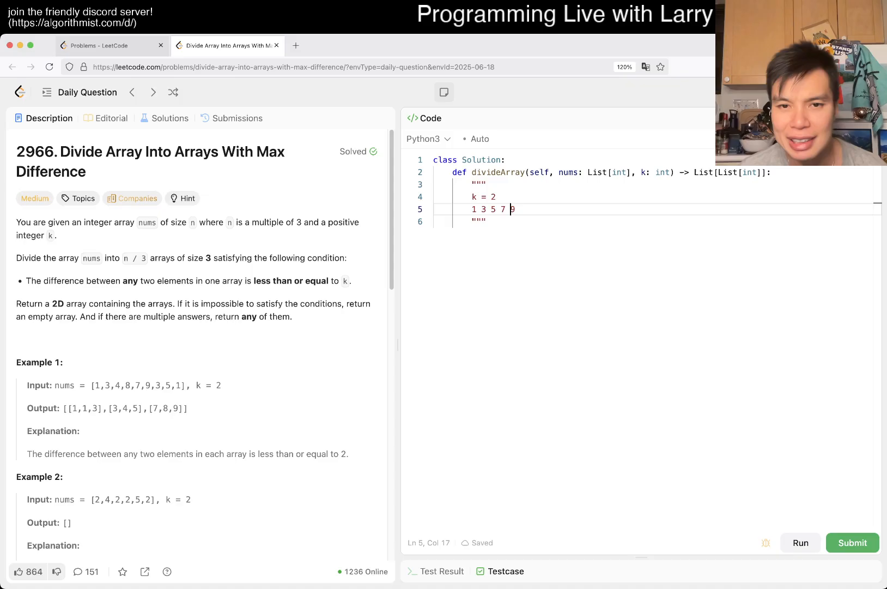
pyautogui.write('11')
pyautogui.write('1 ')
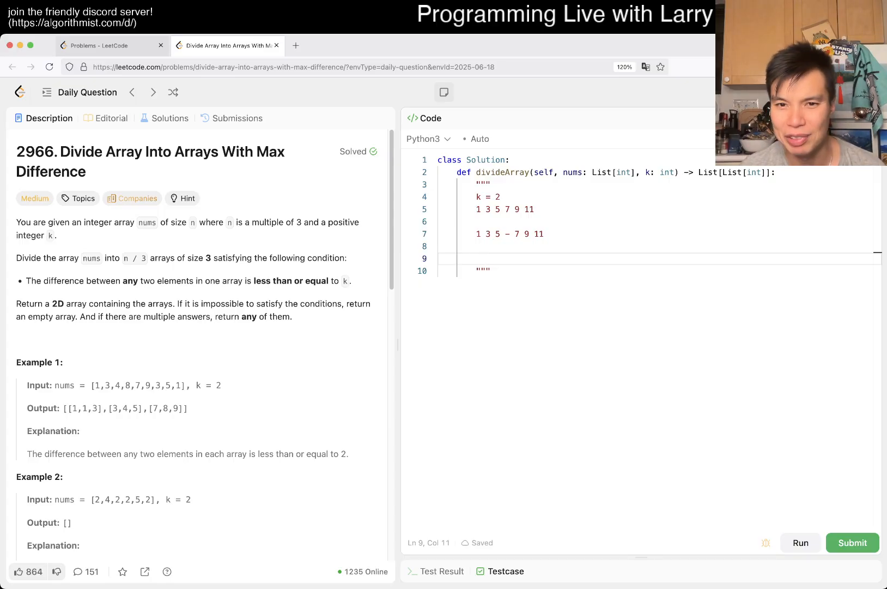
# Add candidate splits 1 3 5 - 7 9 11 and 1 - 3 5 7 - 9 11
pyautogui.write('3 5')
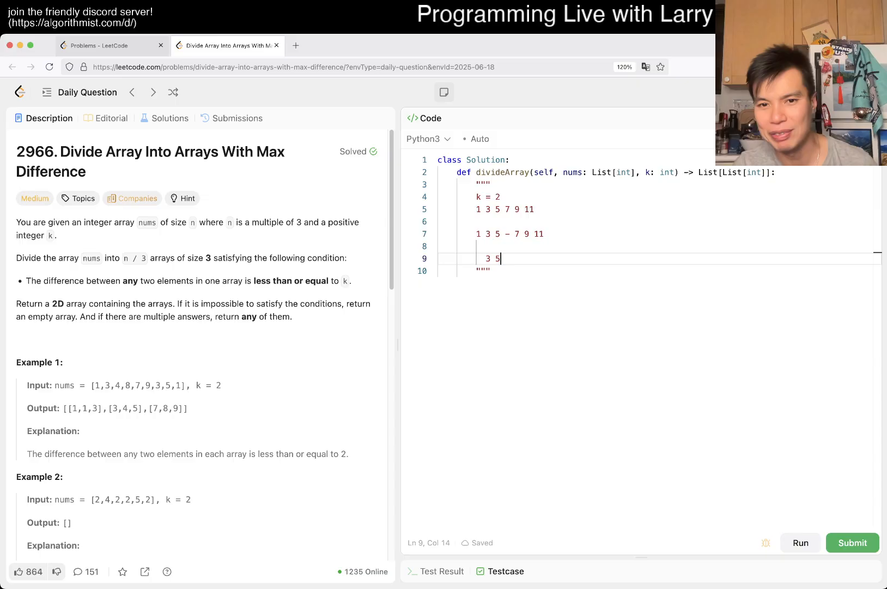
pyautogui.write('1  3 5 7')
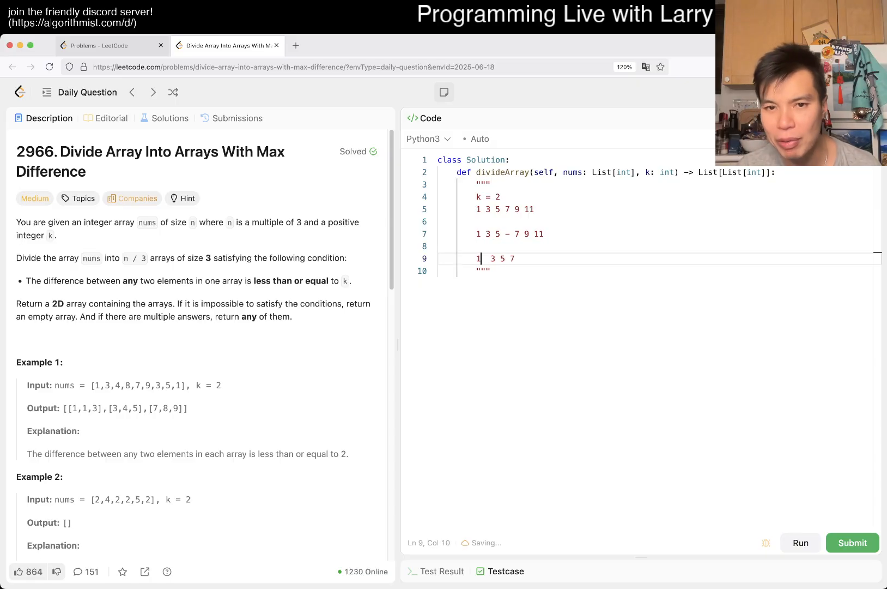
pyautogui.write('−')
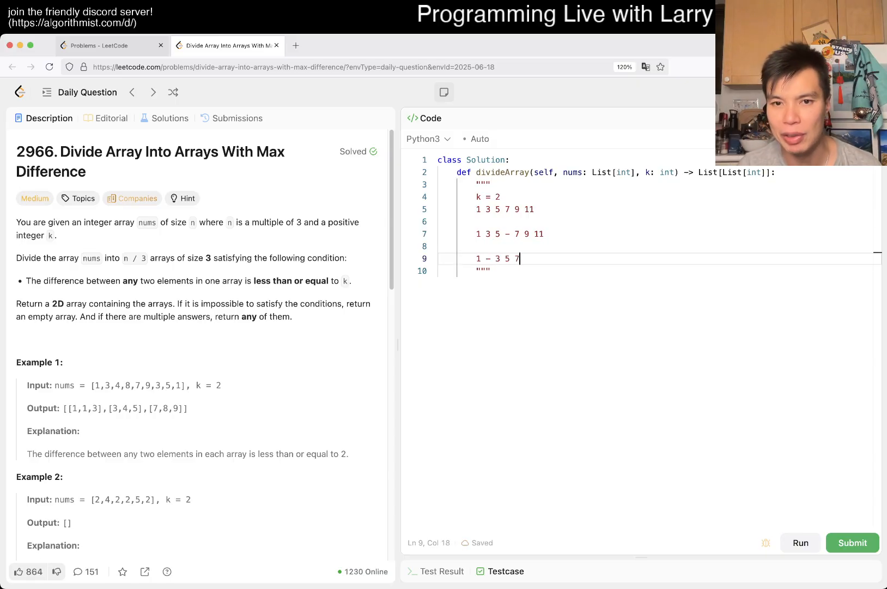
pyautogui.write('- 9 11')
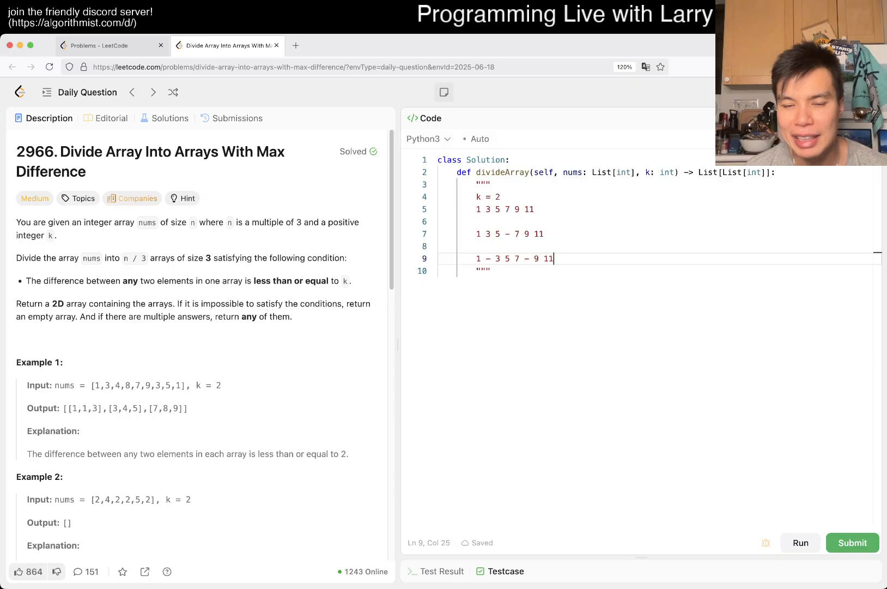
# Insert a | before 9 11 on both candidate split lines
pyautogui.click(479, 234)
pyautogui.write('  | ')
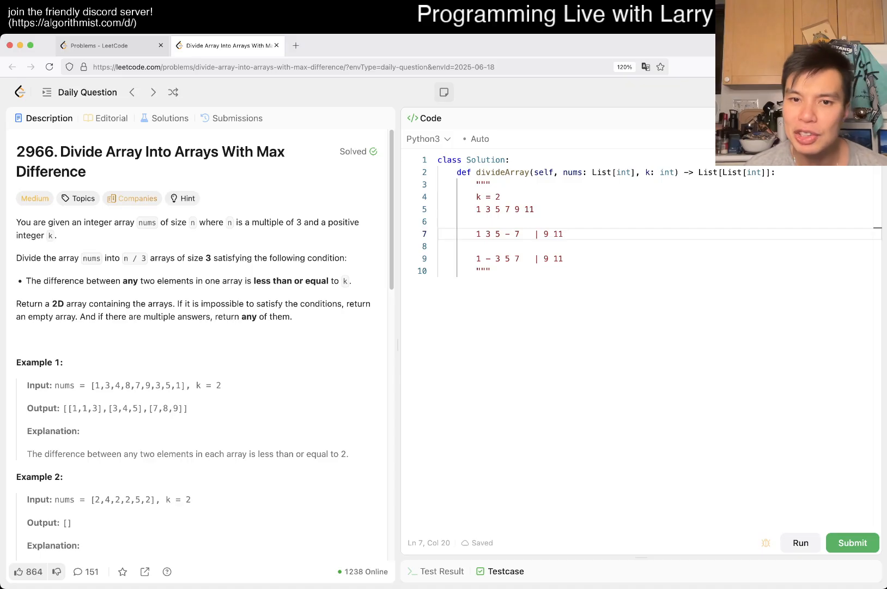
pyautogui.moveTo(543, 234); pyautogui.dragTo(563, 234)
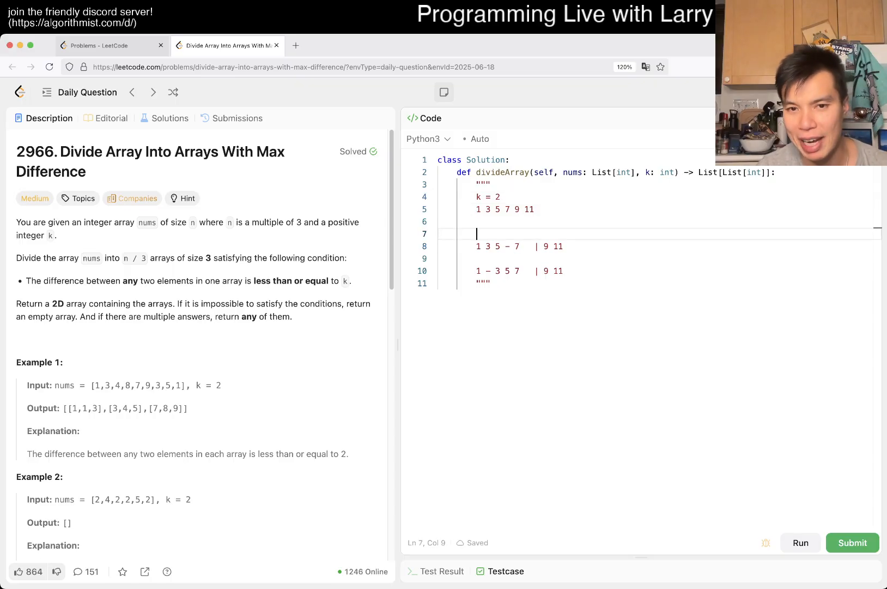
# Label the two groupings with k = 4, 5, 6, ... and k = 10, 11, 12, ...
pyautogui.write('k = 0')
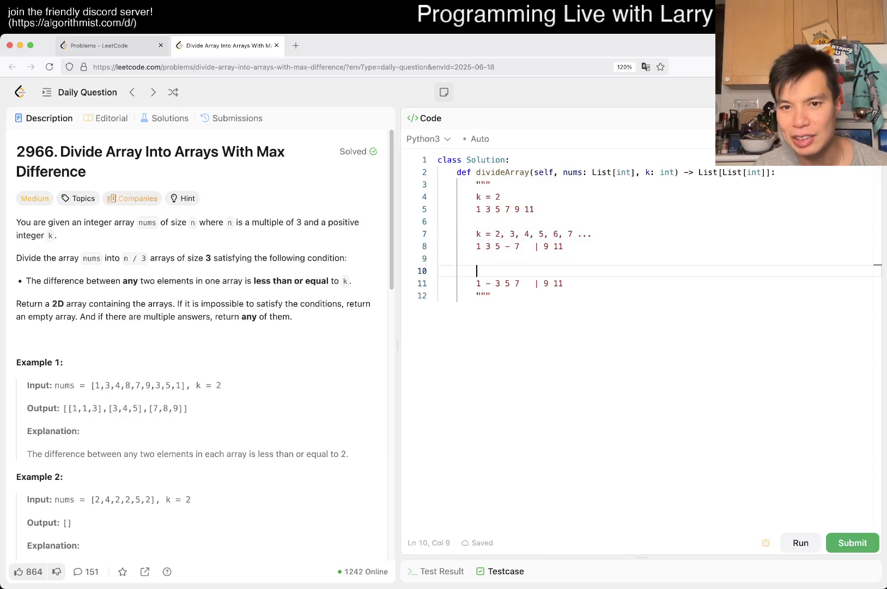
pyautogui.write('k = 8')
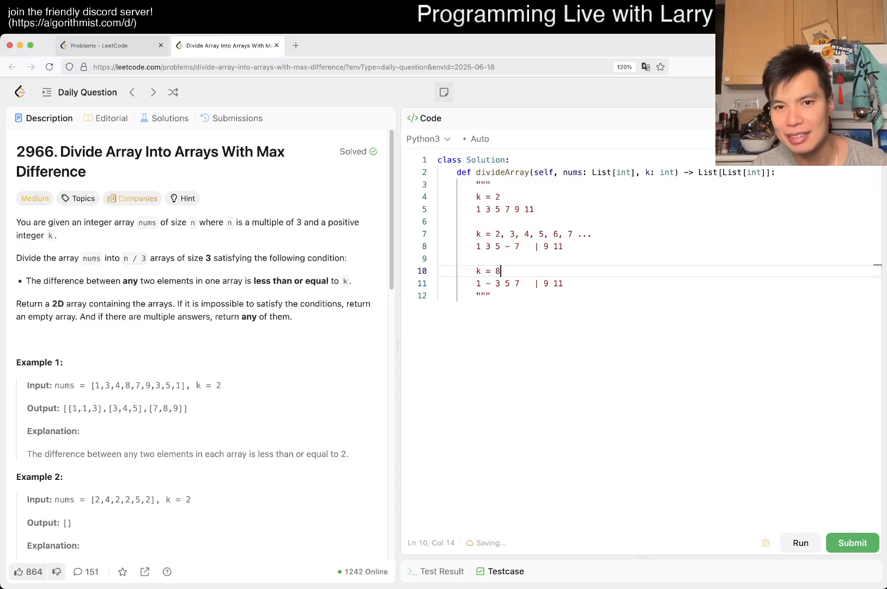
pyautogui.write(', 9, 10')
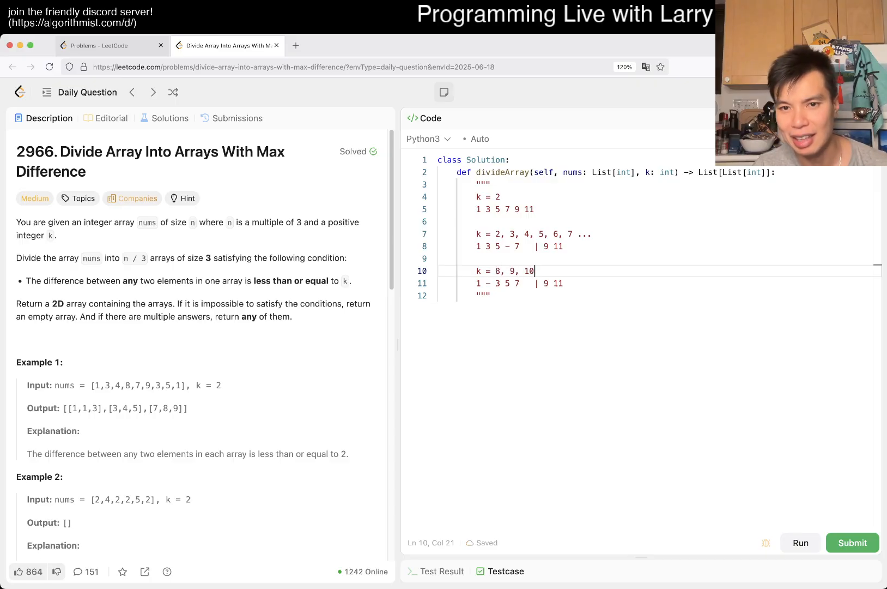
pyautogui.write(',..')
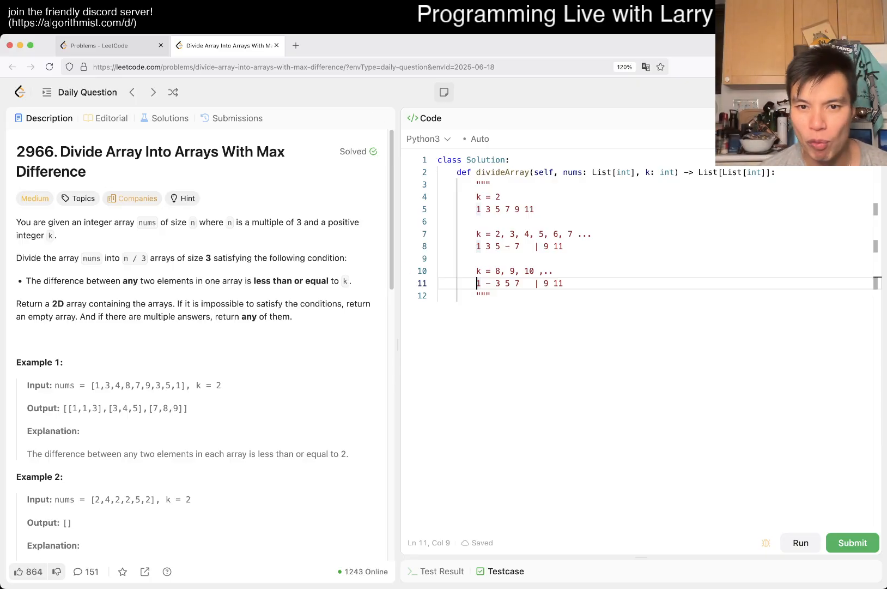
pyautogui.moveTo(492, 234); pyautogui.dragTo(594, 234)
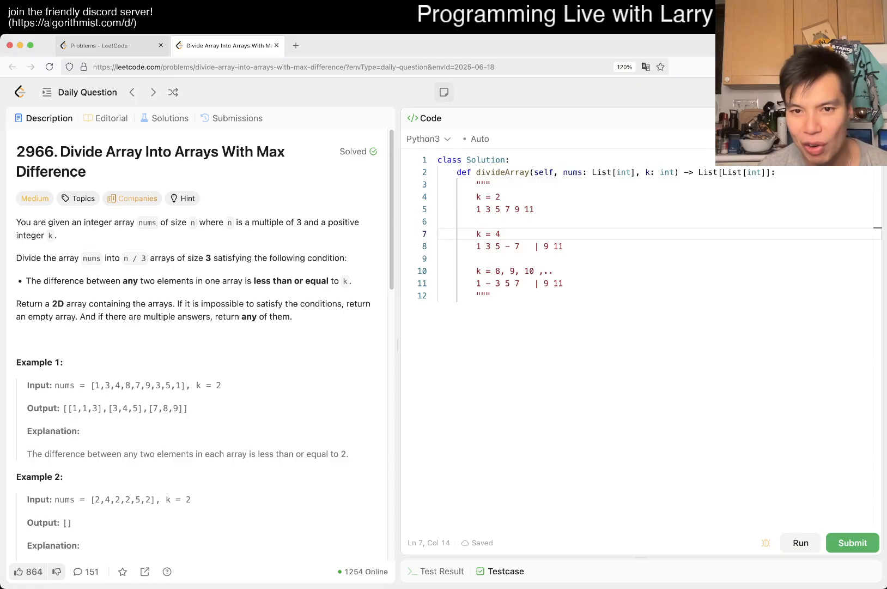
pyautogui.write(', 5, 6 ...')
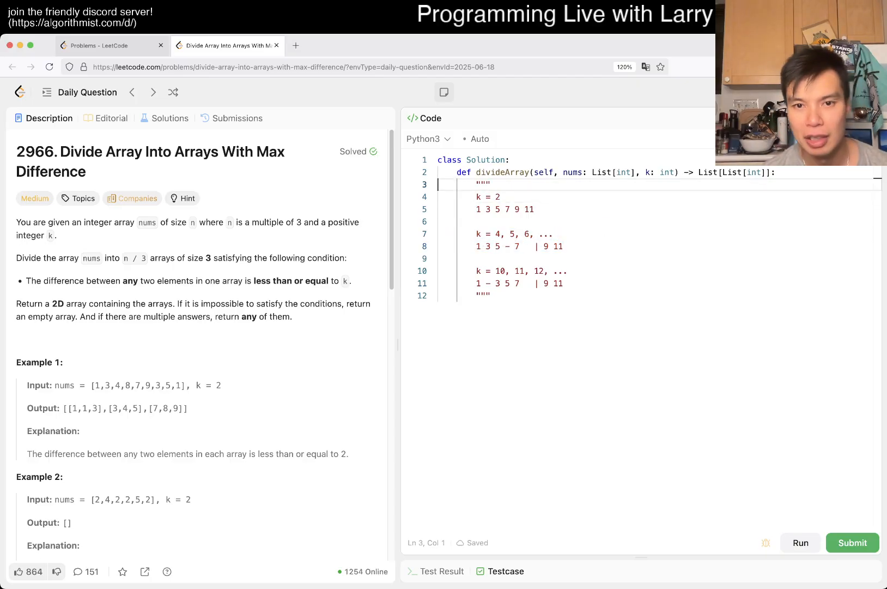
# Replace the notes with code sorting nums and returning [] when a triple's spread exceeds k
pyautogui.write('N = len(nums')
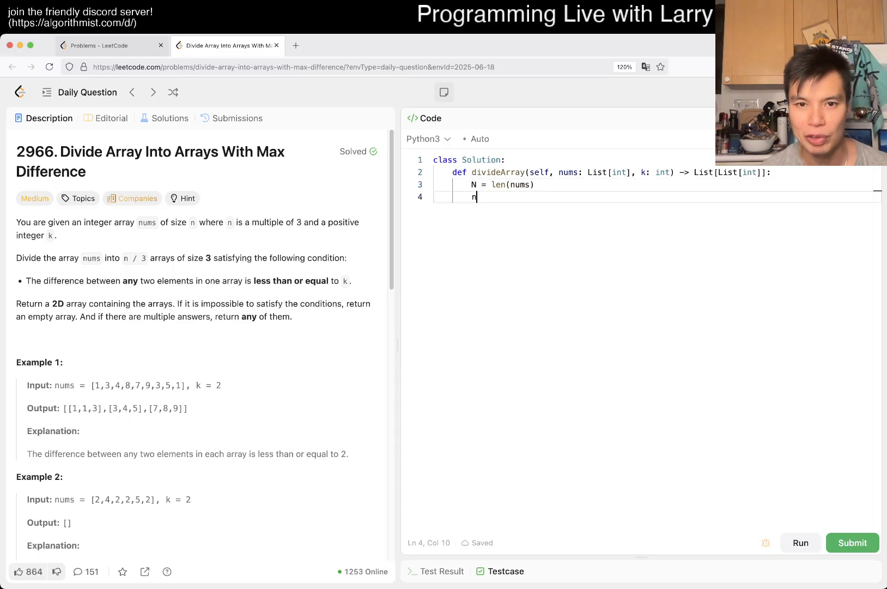
pyautogui.write('ums.sort()')
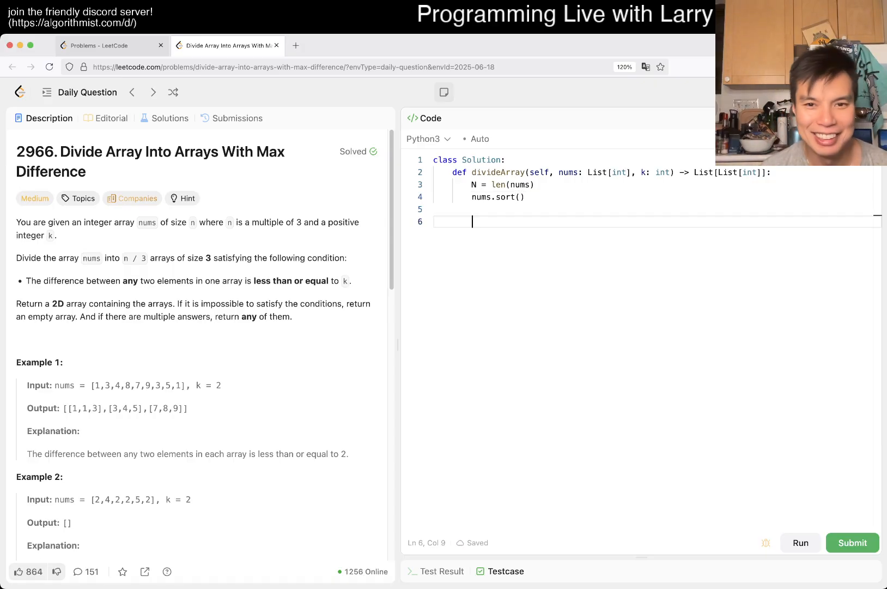
pyautogui.write('for i in range')
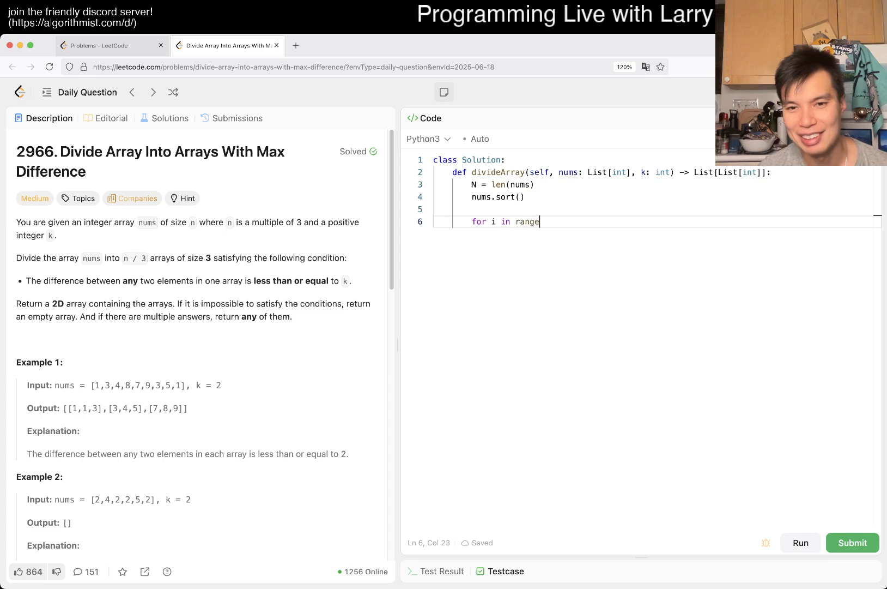
pyautogui.write('(0, N')
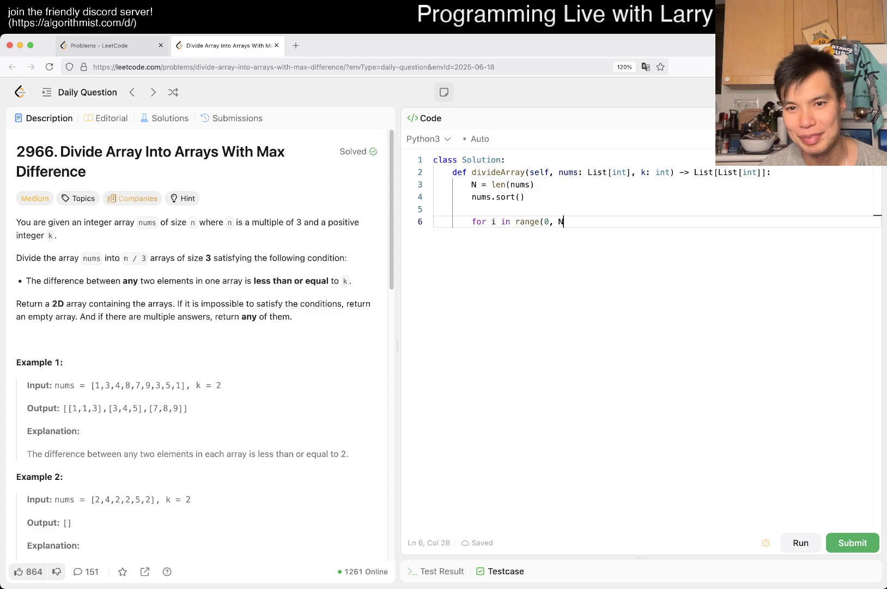
pyautogui.write(', 3):')
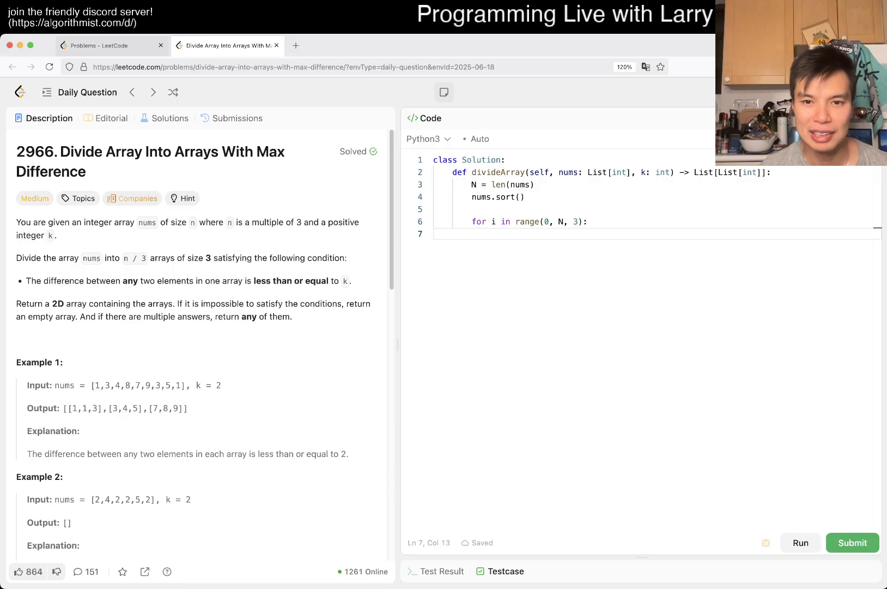
pyautogui.write('if nums[i]')
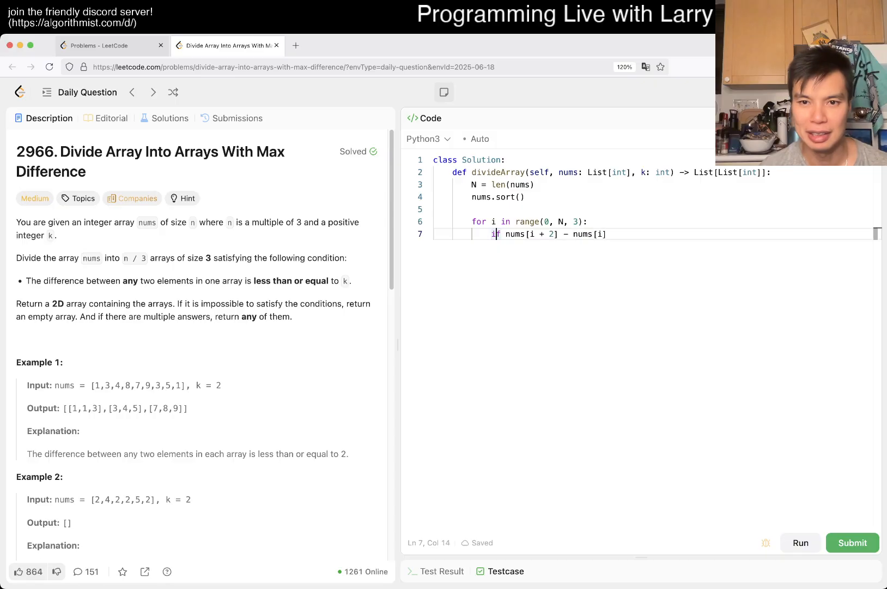
pyautogui.write('>=')
pyautogui.write('re')
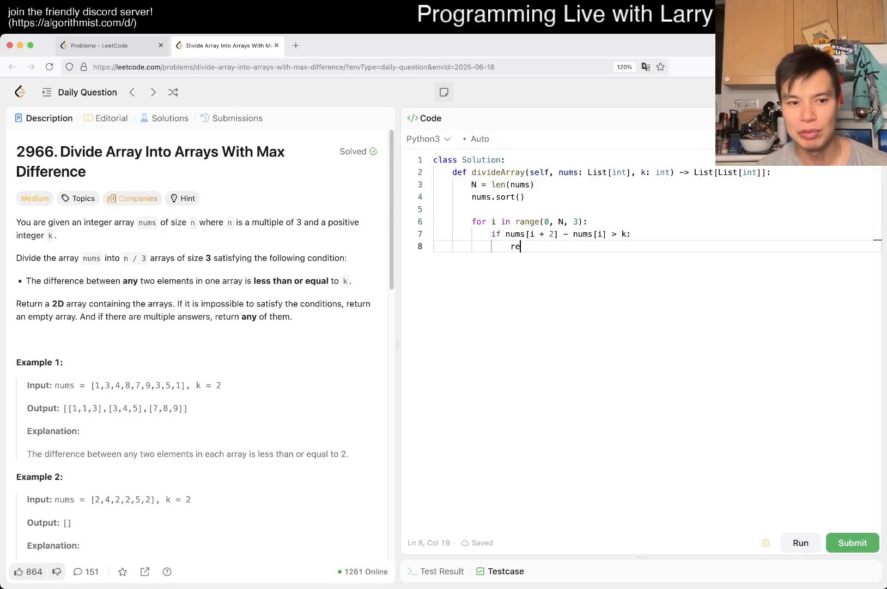
pyautogui.write('turn')
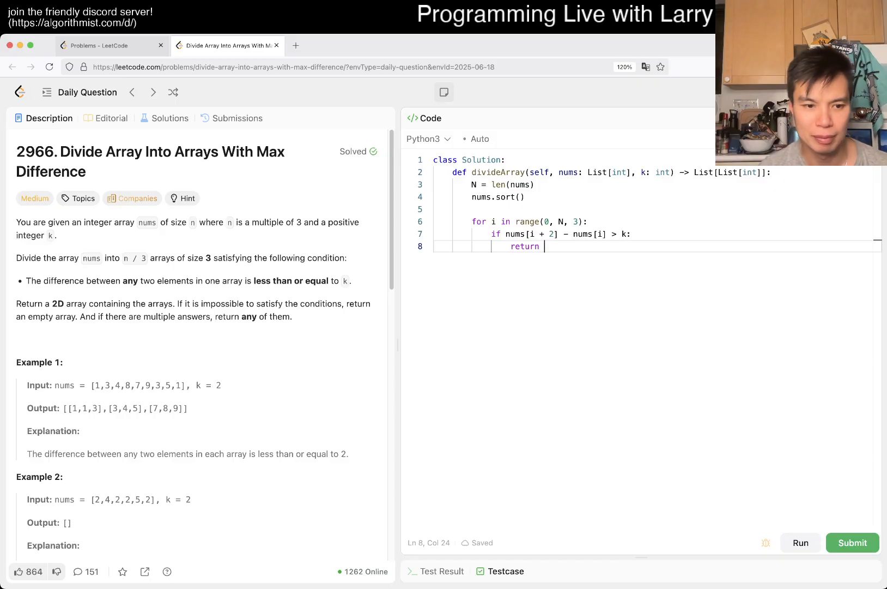
pyautogui.write('[]')
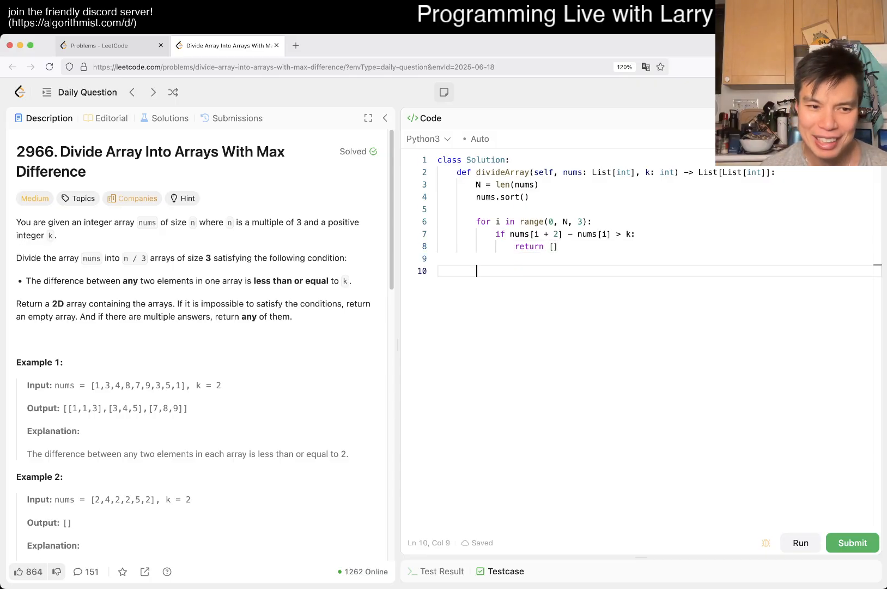
# Append each slice nums[i:i+3] to an ans list and return ans
pyautogui.doubleClick(84, 408)
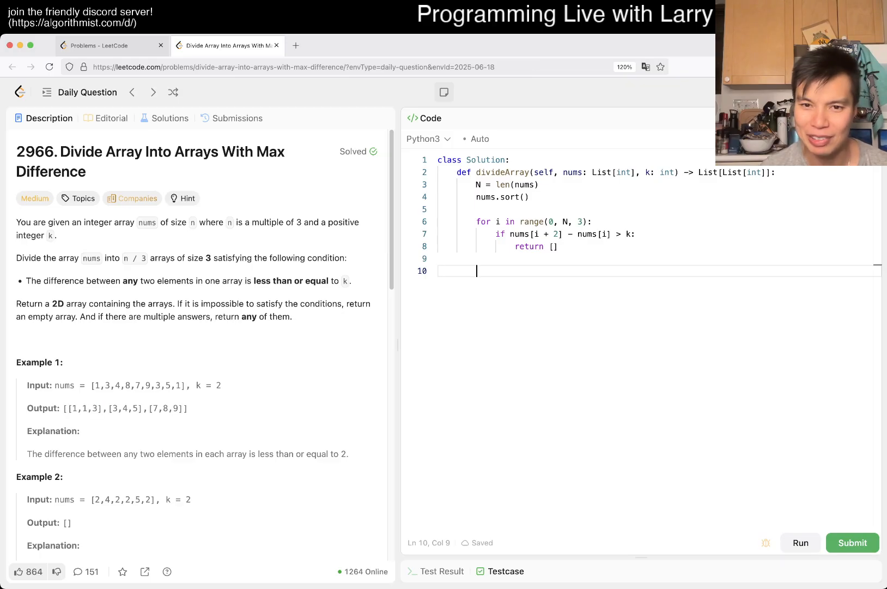
pyautogui.write('ans = []')
pyautogui.write('for')
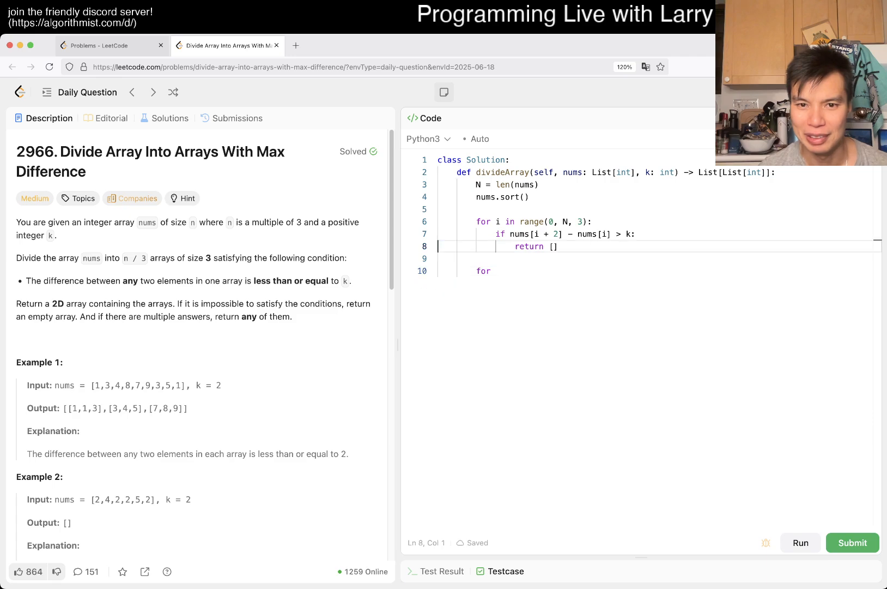
pyautogui.write('ans = []')
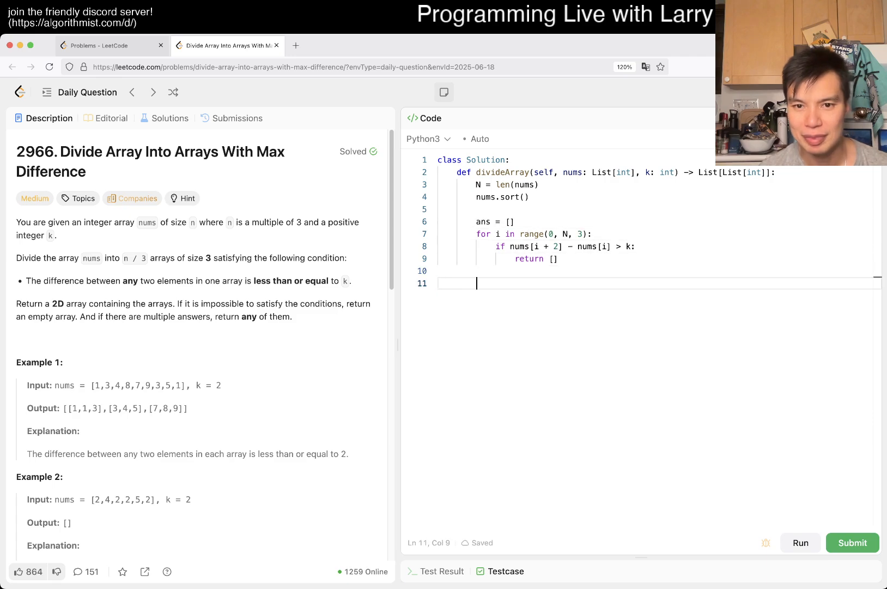
pyautogui.write('ans.a')
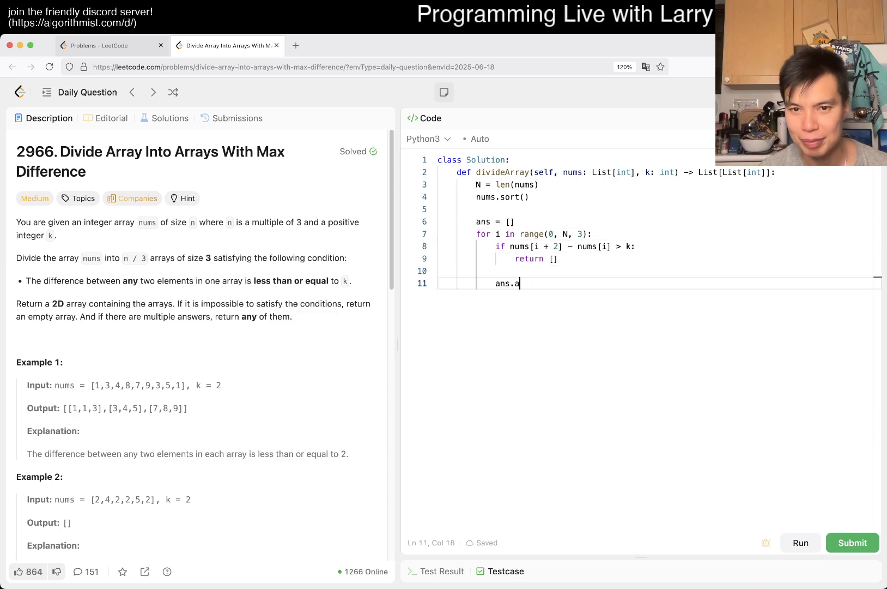
pyautogui.write('ppend(nums[]')
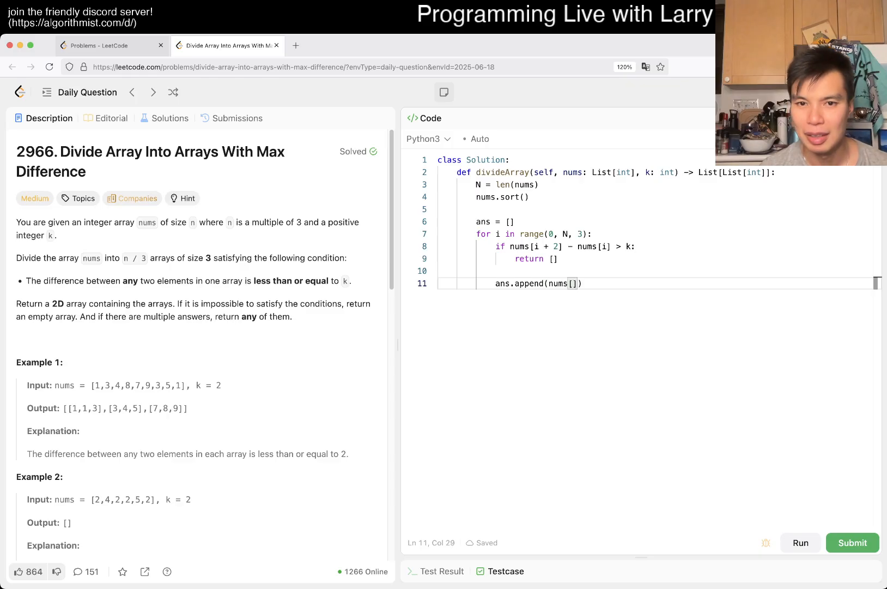
pyautogui.write('i:i+3')
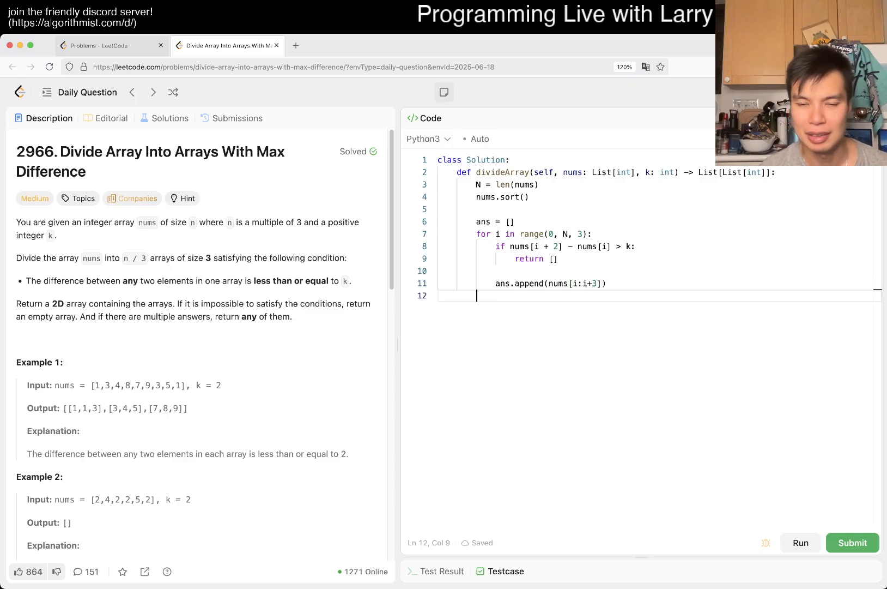
pyautogui.write('return ans')
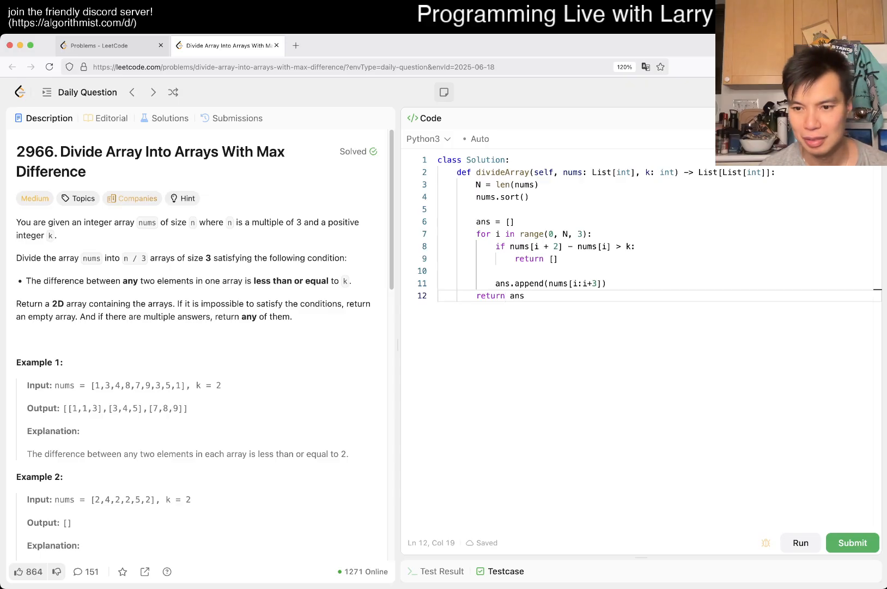
# Run and submit the solution for Accepted 1117/1117, then return to the Description
pyautogui.click(800, 329)
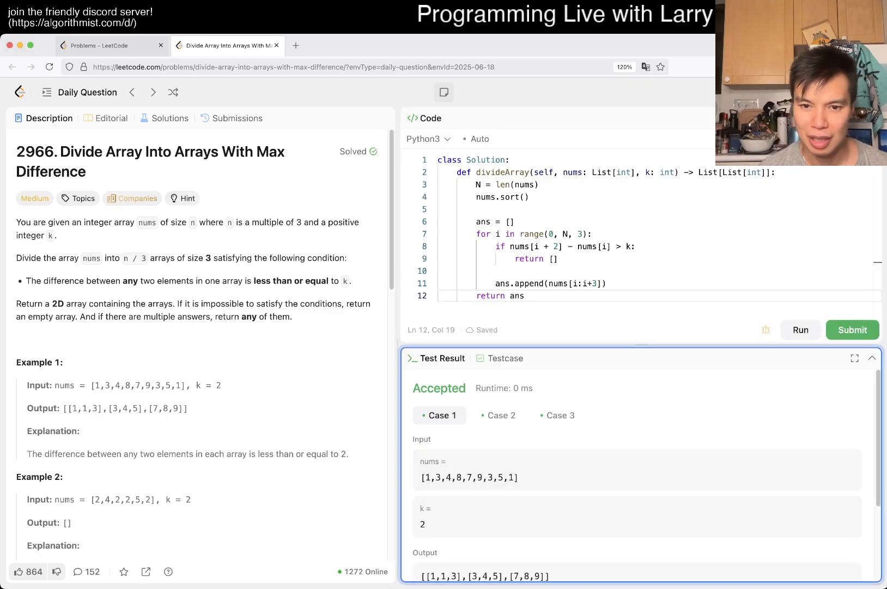
pyautogui.click(853, 329)
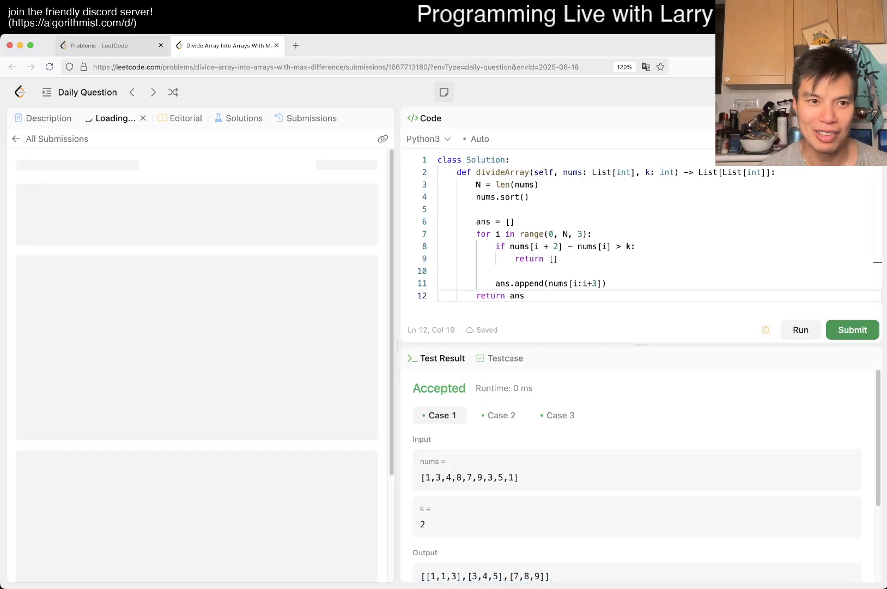
pyautogui.click(852, 329)
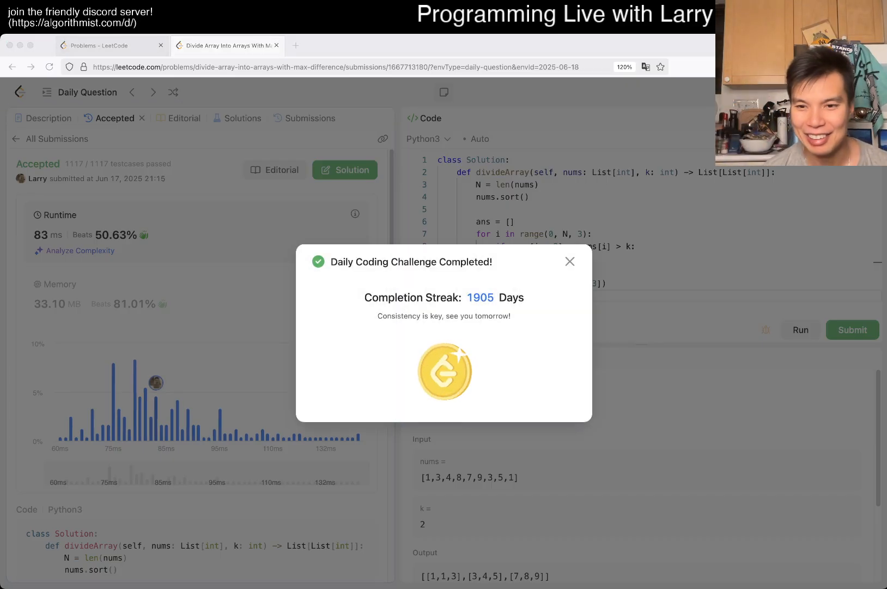
pyautogui.click(570, 262)
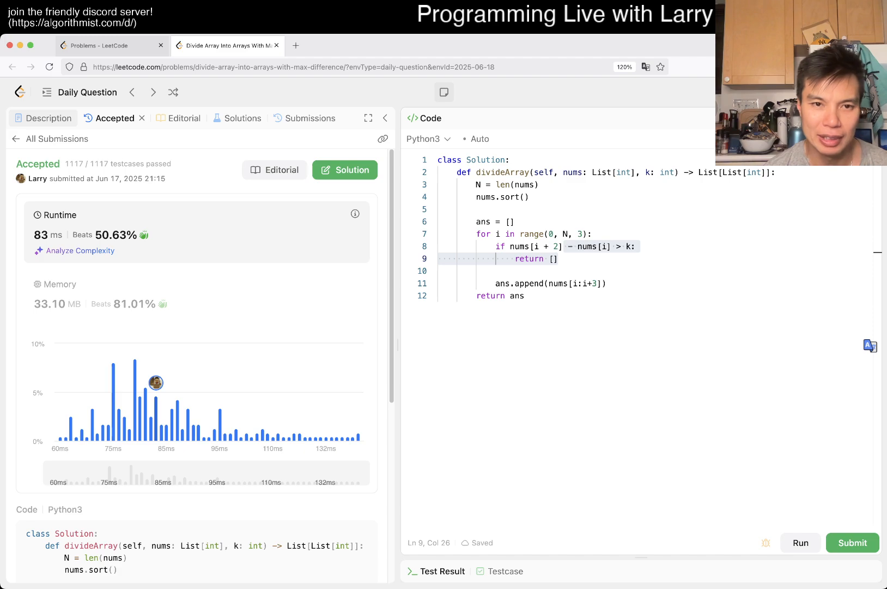
pyautogui.click(49, 118)
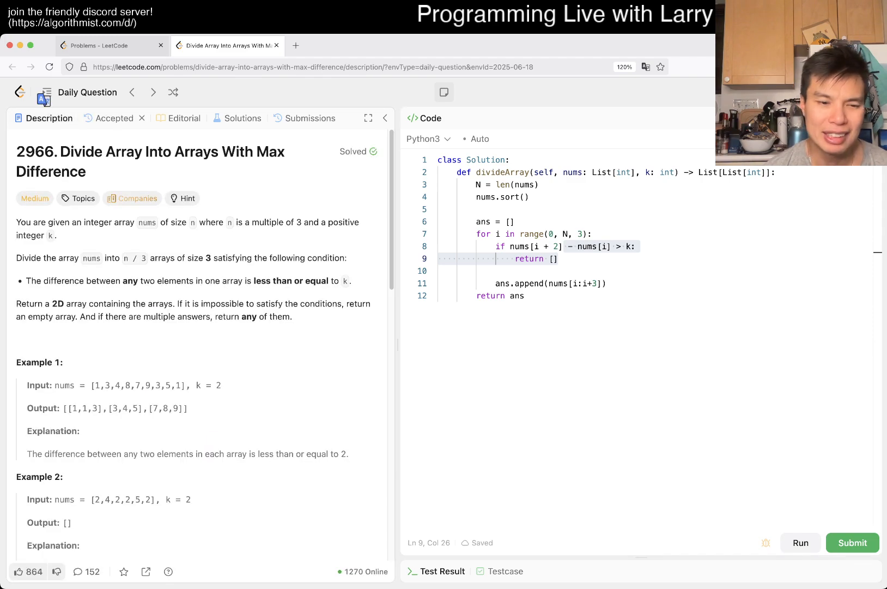